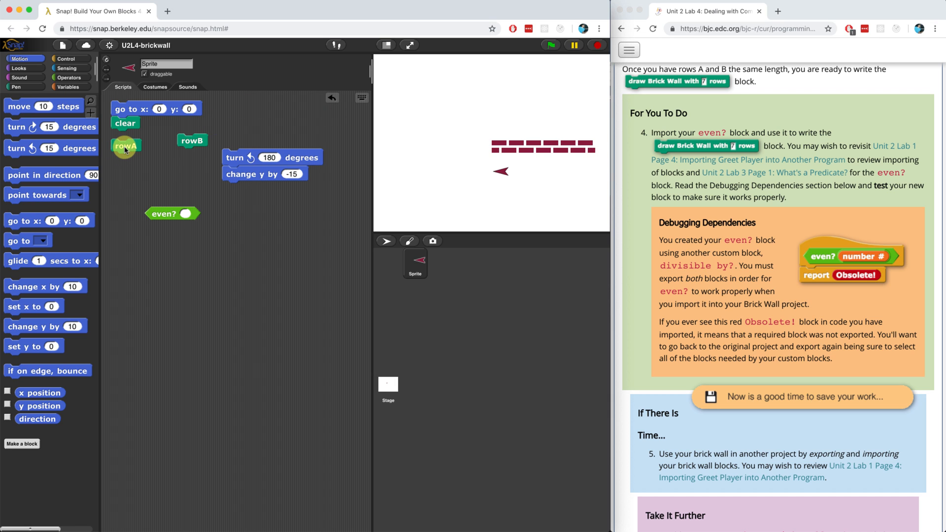
Bring up the rowA definition: repeat 6 of a 30-by-10 brick and a 6-step move.
double_click(126, 146)
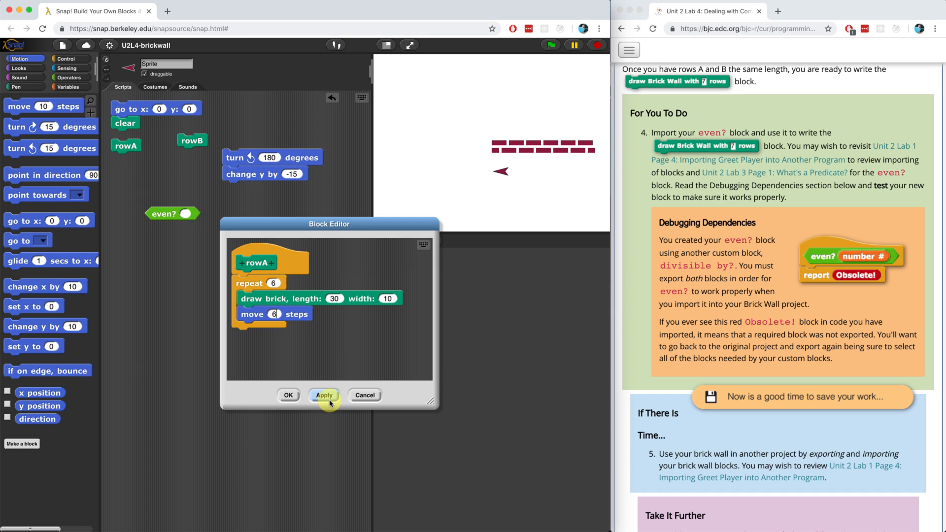
Arrange rowB beside rowA and change rowB's first half-brick length from 15 to 12.
left_click_drag(329, 224, 143, 235)
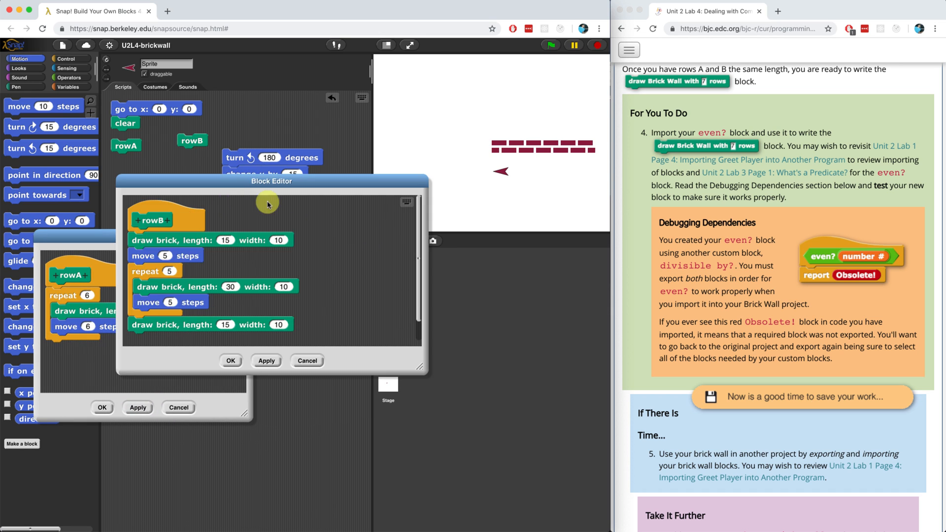
left_click_drag(271, 182, 409, 235)
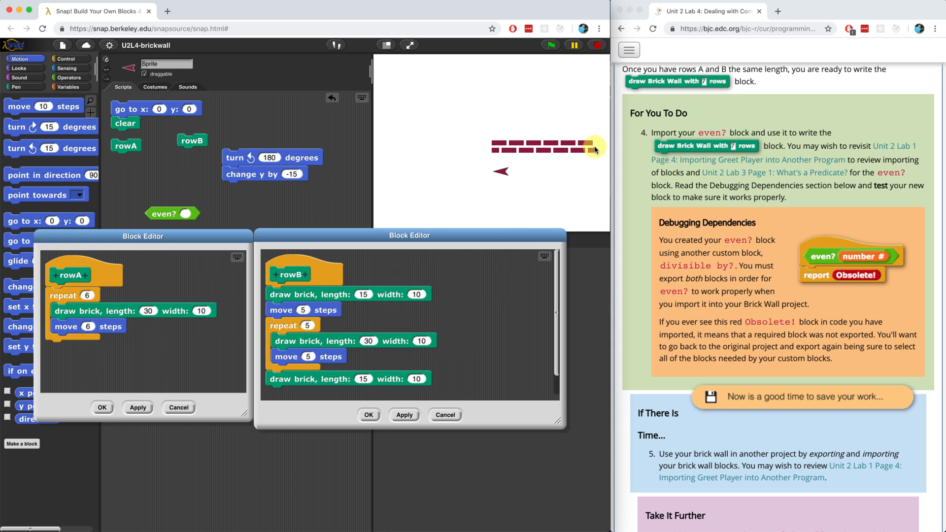
mouse_move(596, 151)
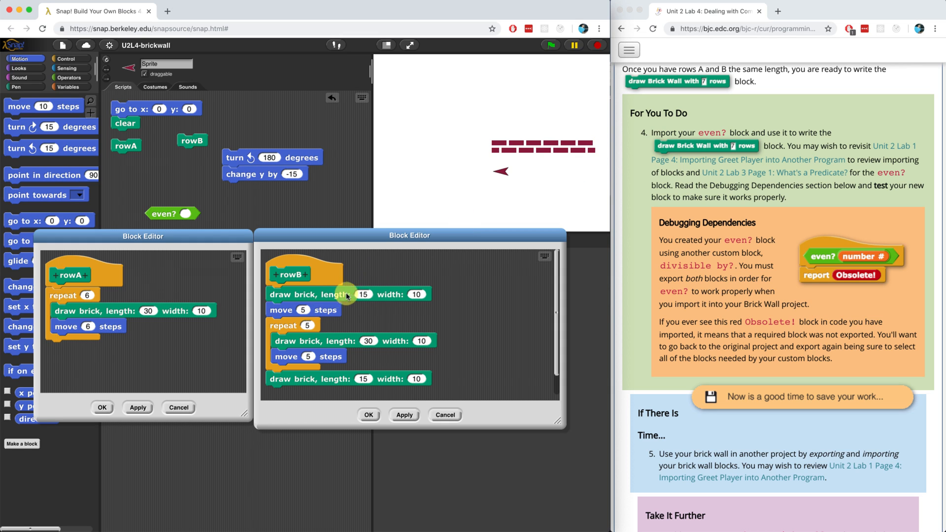
left_click(361, 295)
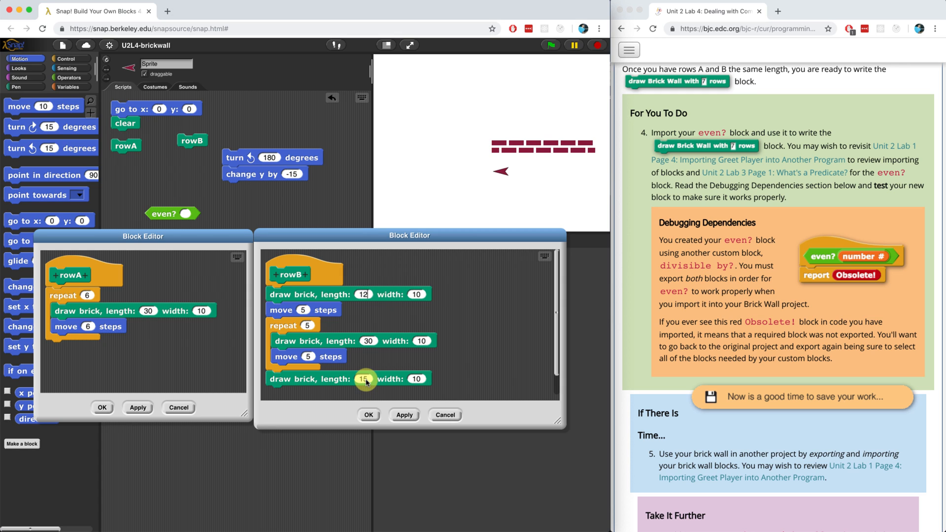
type("12")
left_click(302, 309)
type("6")
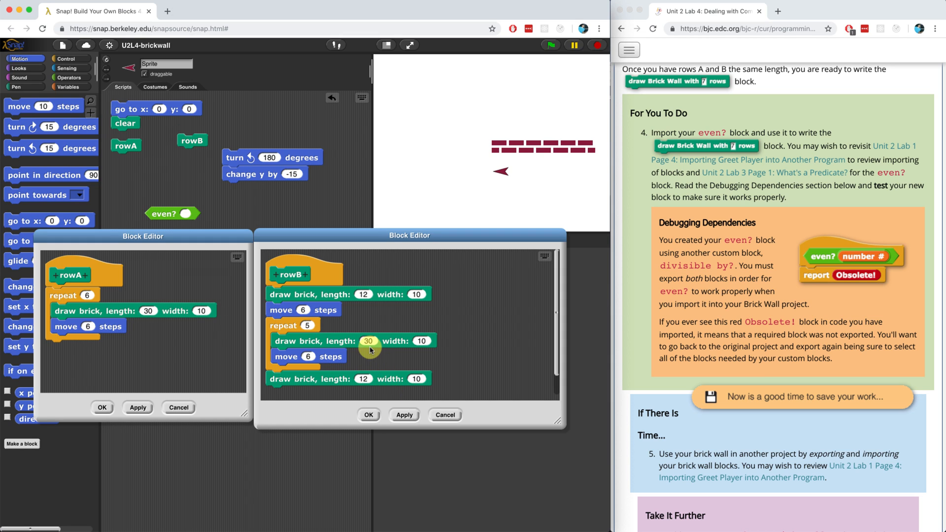
mouse_move(304, 402)
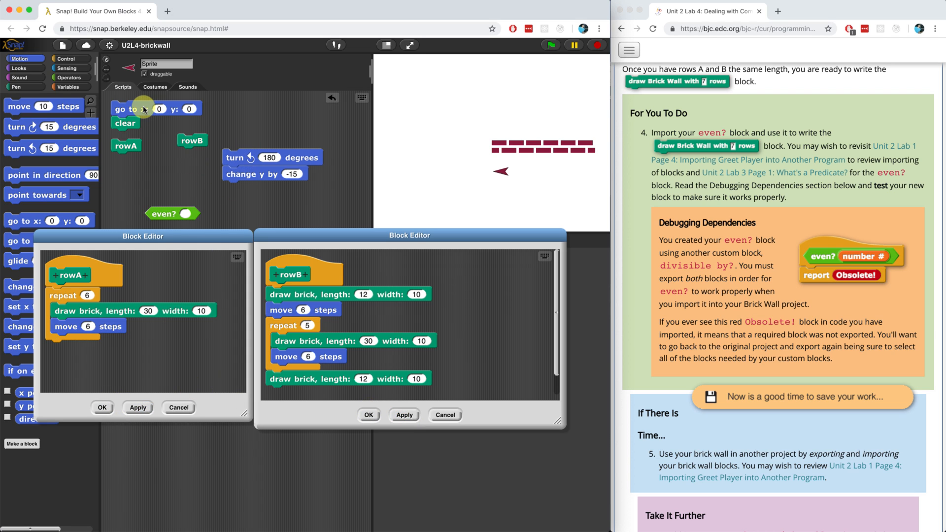
Clear the stage and run the rowA, turn 180, drop 15, rowB stack to draw two rows.
left_click(125, 146)
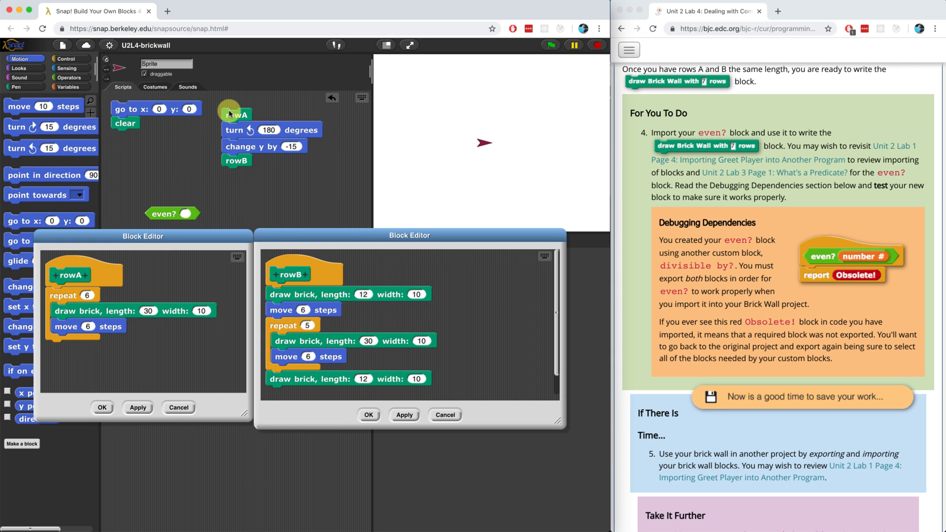
left_click(235, 114)
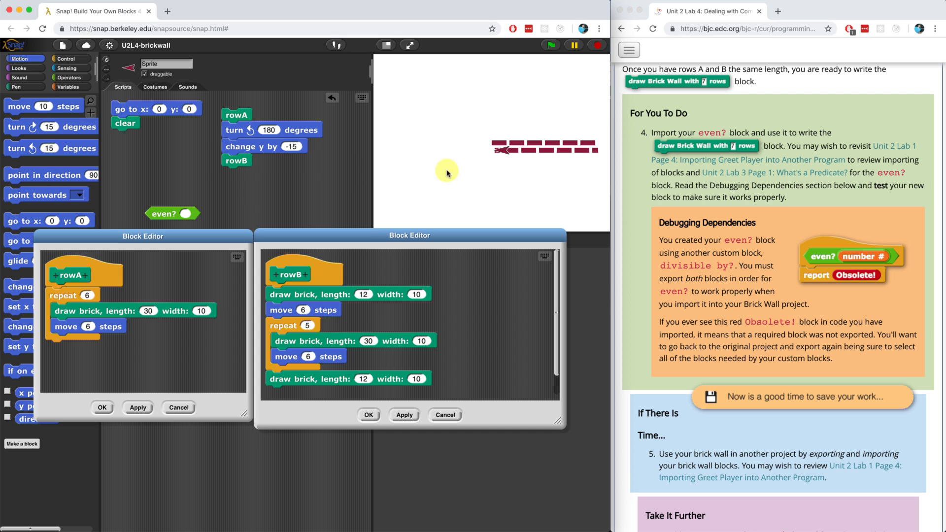
mouse_move(523, 171)
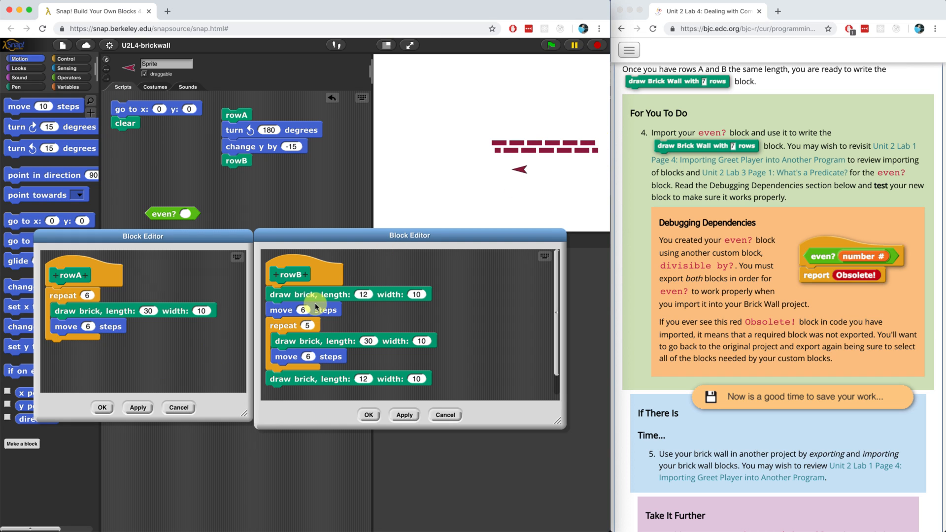
Duplicate the 6-step move to the top of rowB and add a second turn and drop after rowB.
right_click(300, 309)
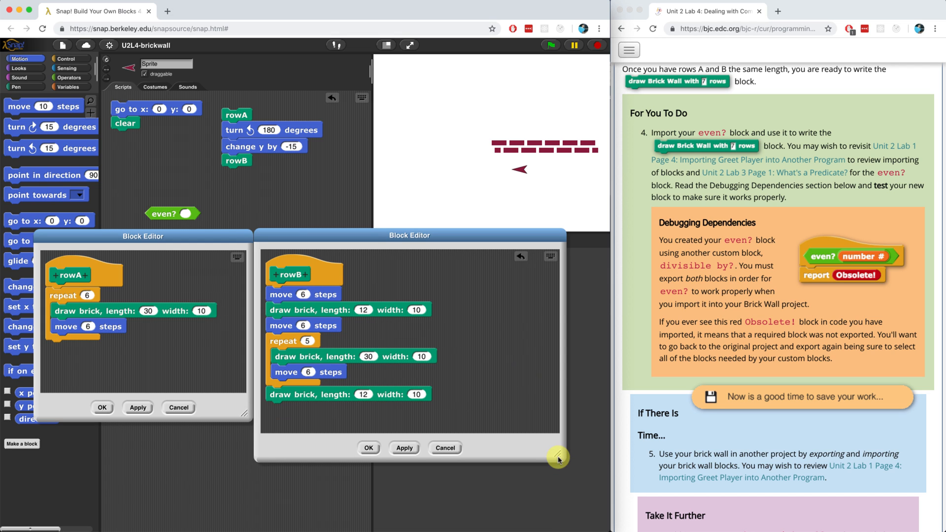
mouse_move(241, 117)
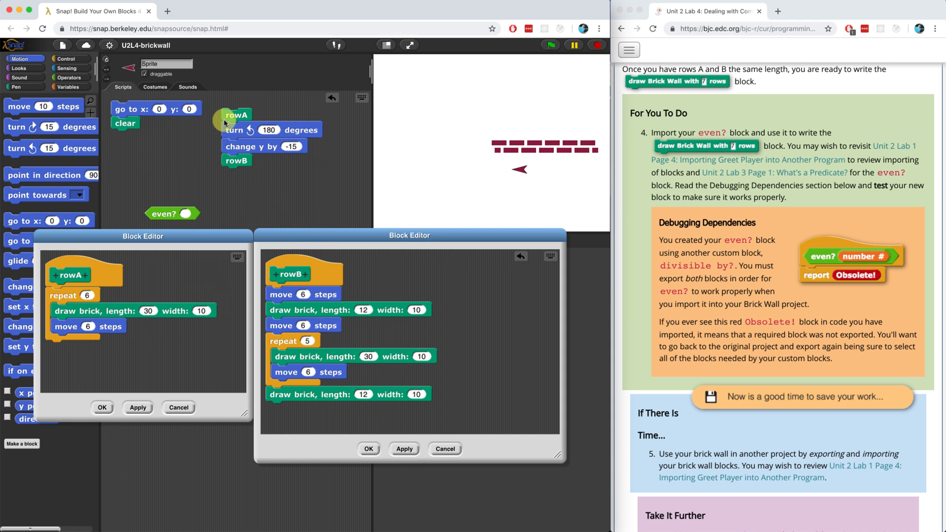
left_click(235, 115)
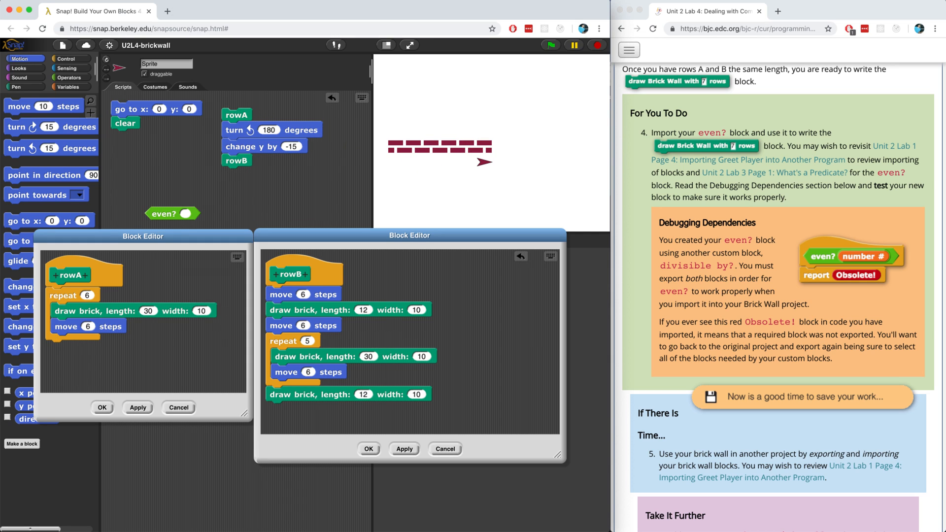
right_click(244, 129)
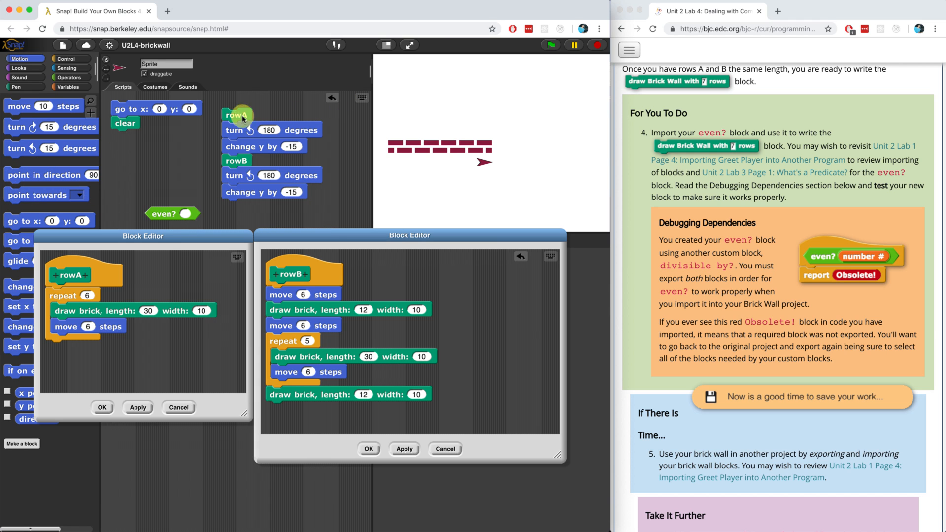
Rerun the script to stack rows into a tall wall, then close the Block Editors.
left_click(237, 114)
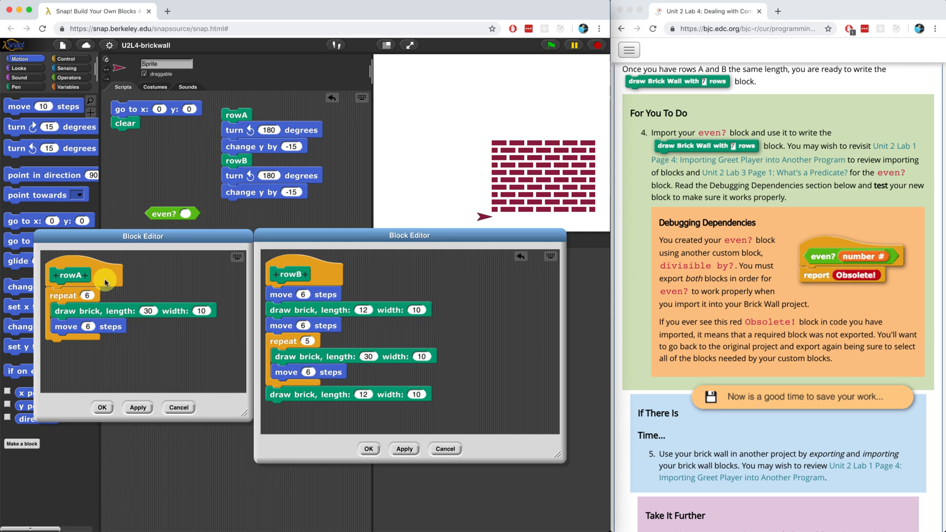
left_click(369, 449)
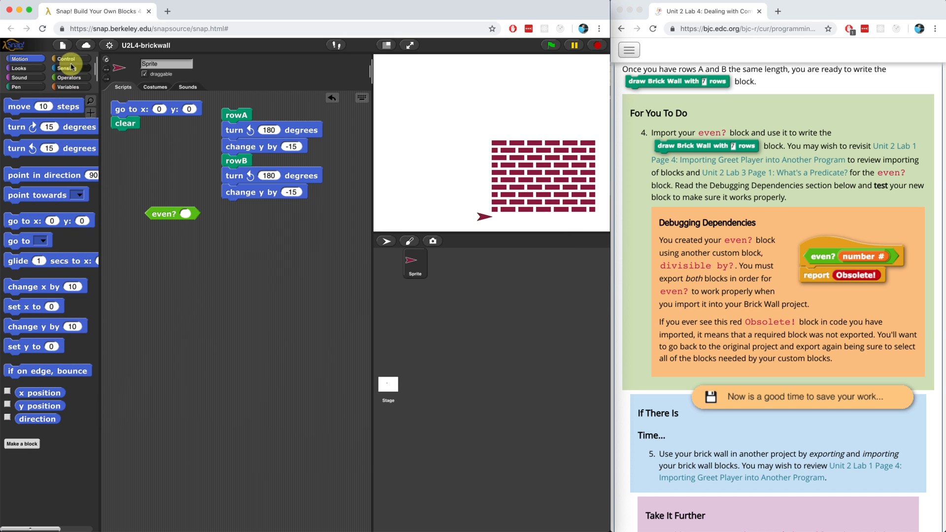
Place a for i = 1 to 10 loop from Control into the scripts and start a new custom block.
left_click(65, 58)
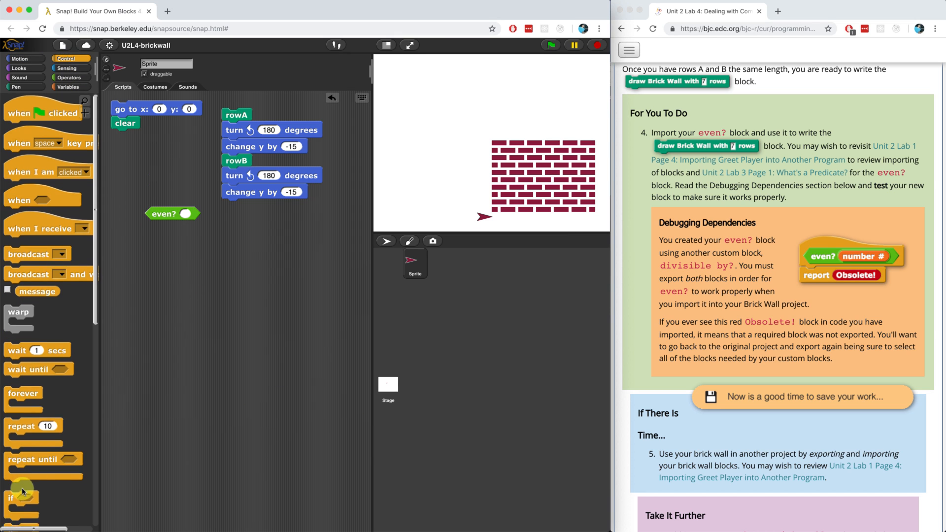
scroll("down", 3)
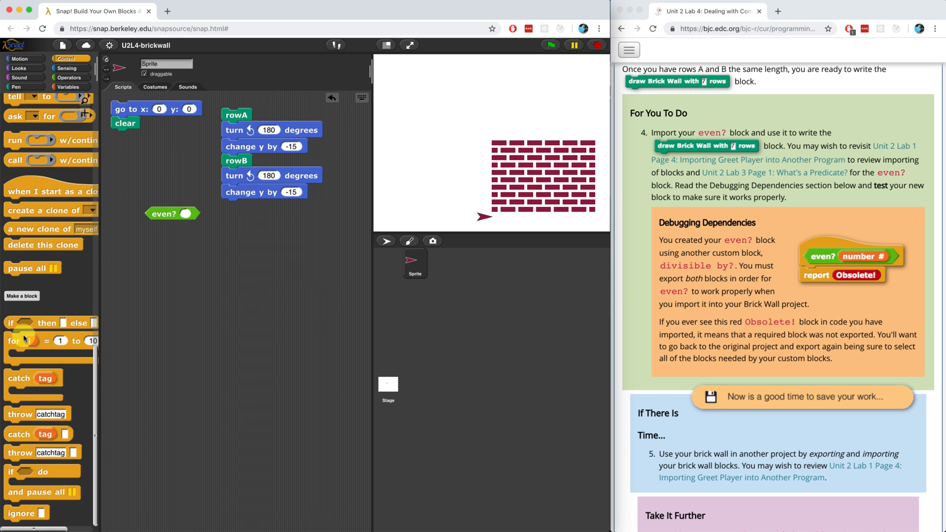
left_click_drag(24, 341, 265, 241)
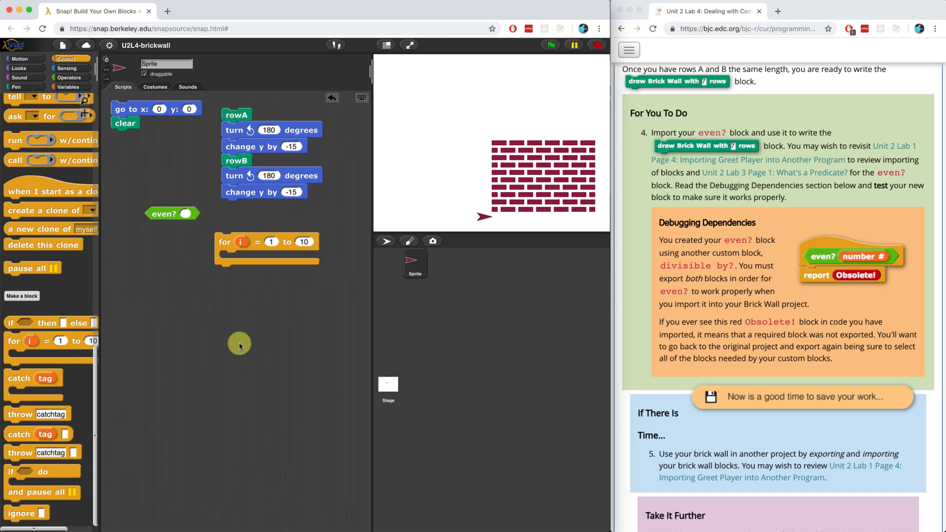
left_click(18, 87)
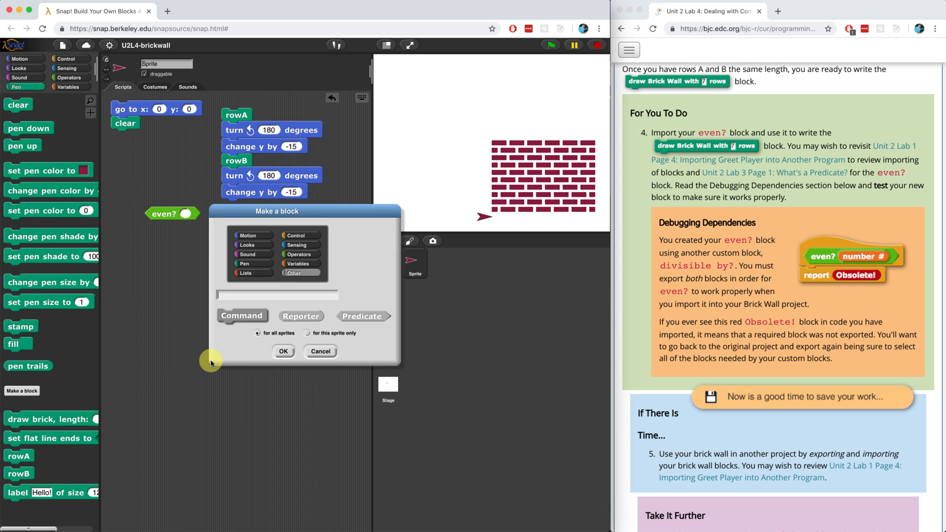
Name the new command block 'draw brick wall with %rows rows' and create it.
type("draw brick wall with")
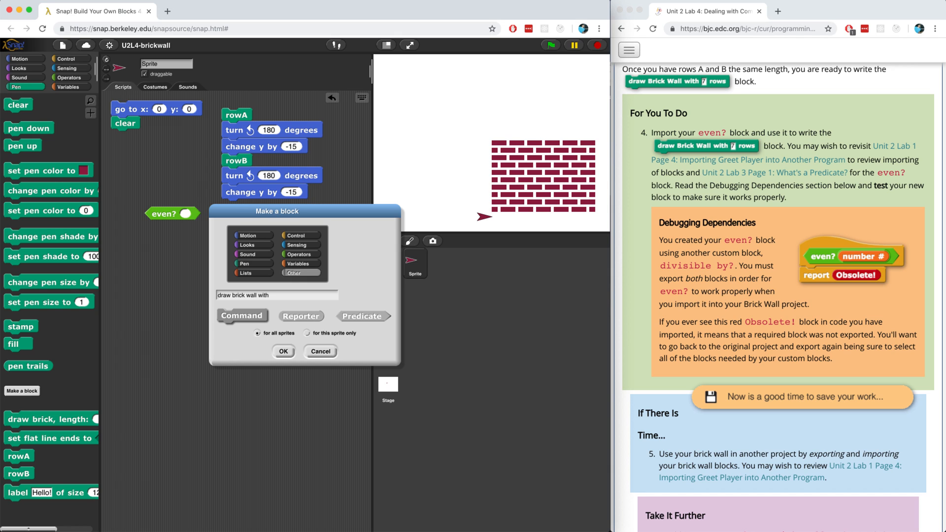
type("%")
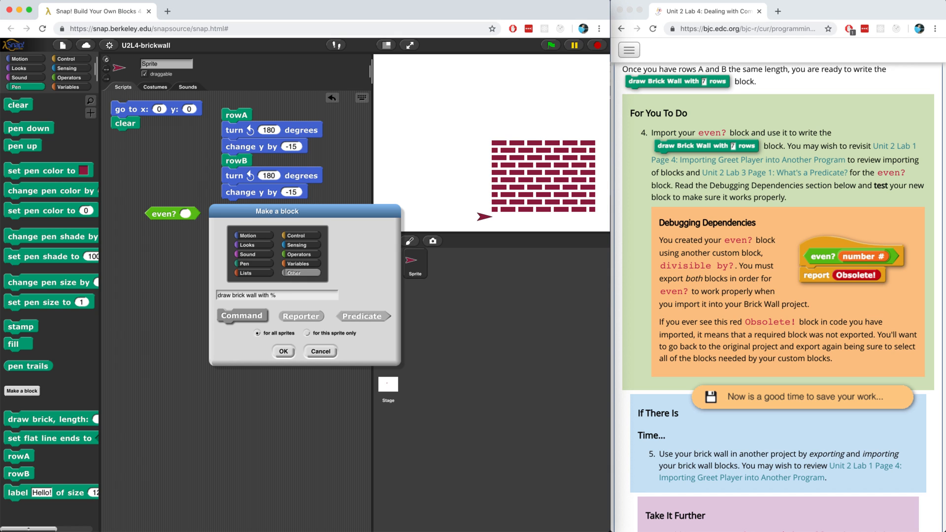
type("rows rows")
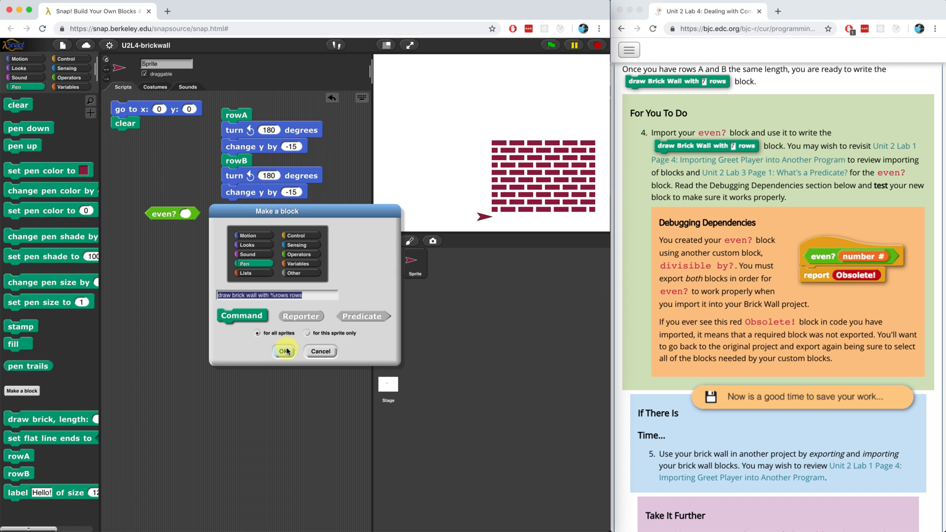
left_click(283, 351)
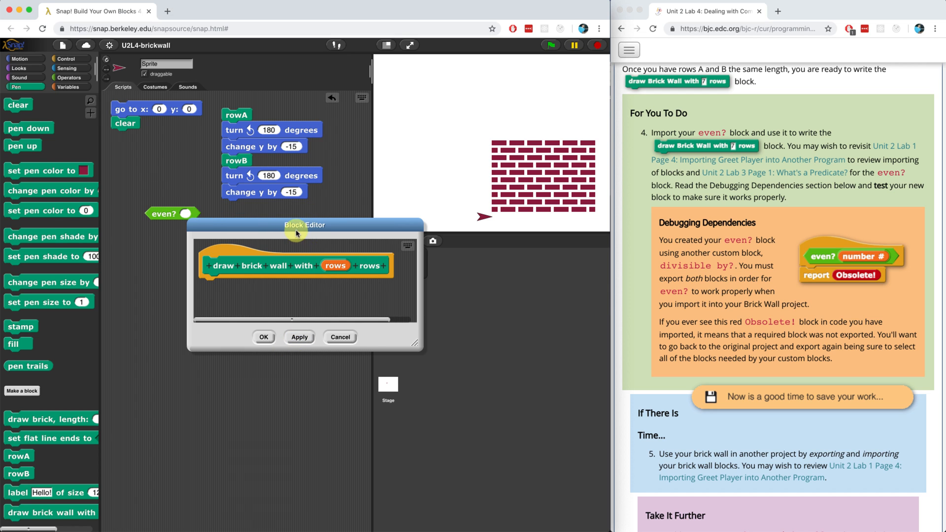
Make the rows input a Number and enlarge the Block Editor.
left_click(335, 265)
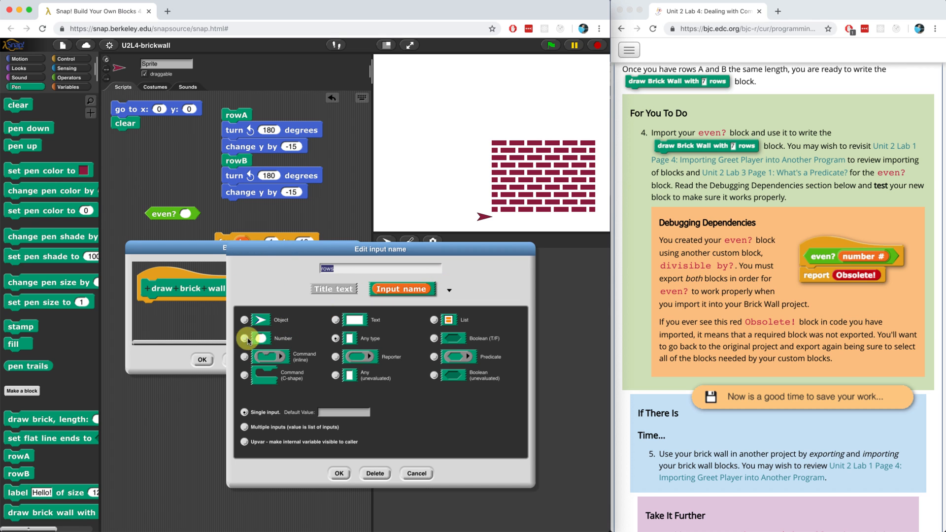
left_click(338, 473)
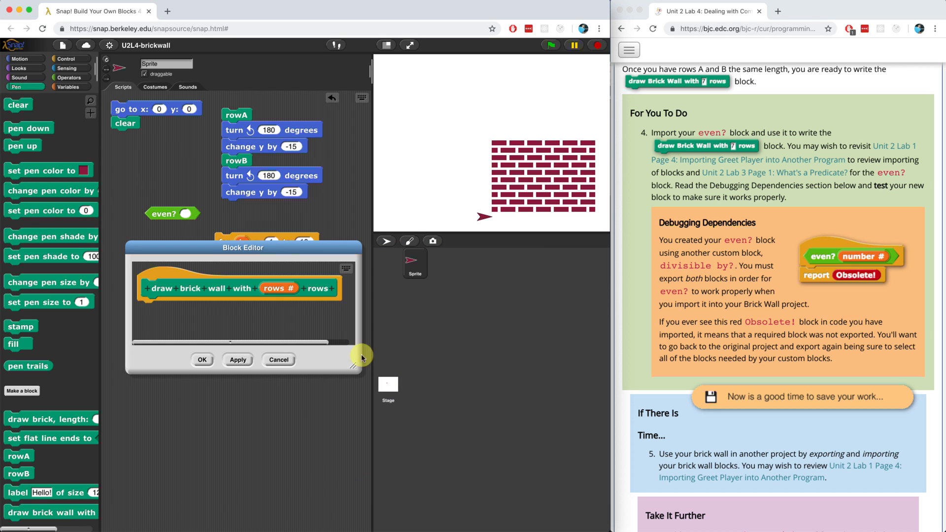
left_click_drag(356, 357, 449, 464)
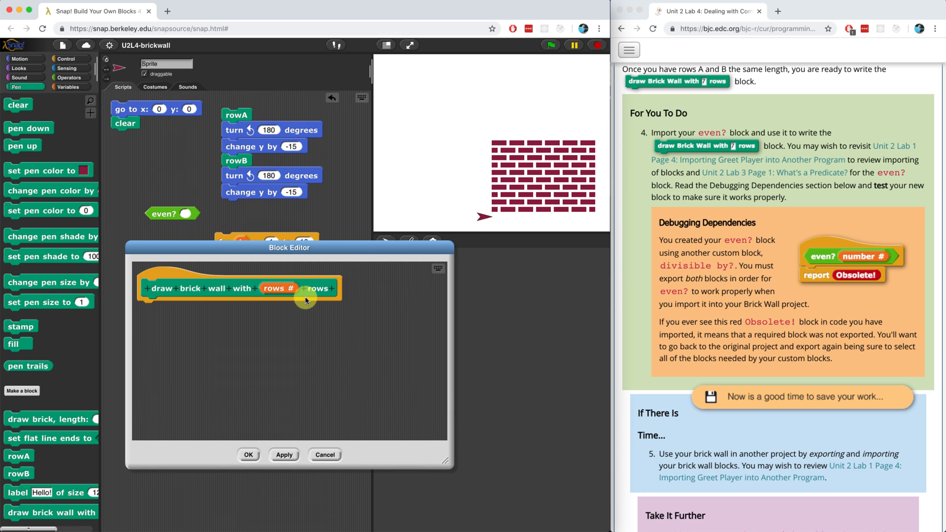
Attach a for i = 1 to rows loop under the draw brick wall hat block.
left_click_drag(288, 247, 375, 217)
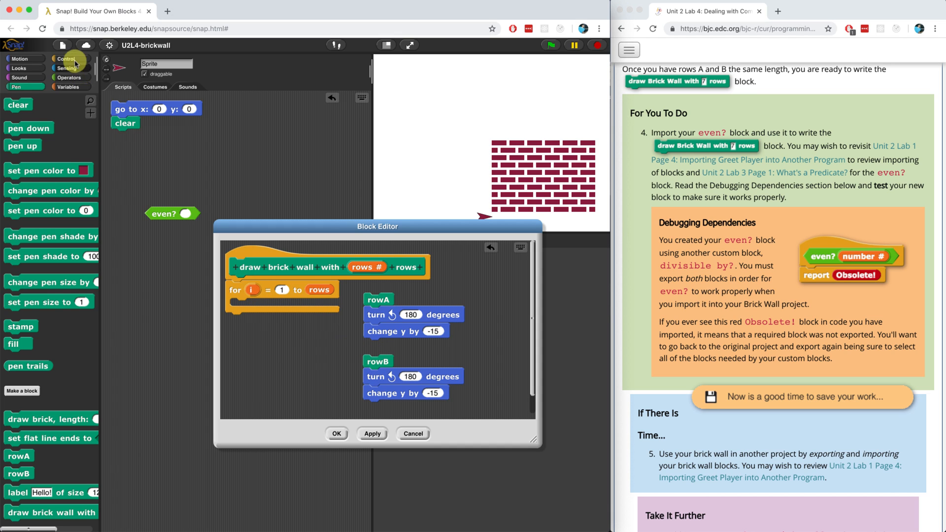
Inside the loop, add if even? i drawing rowB, else rowA.
left_click(67, 58)
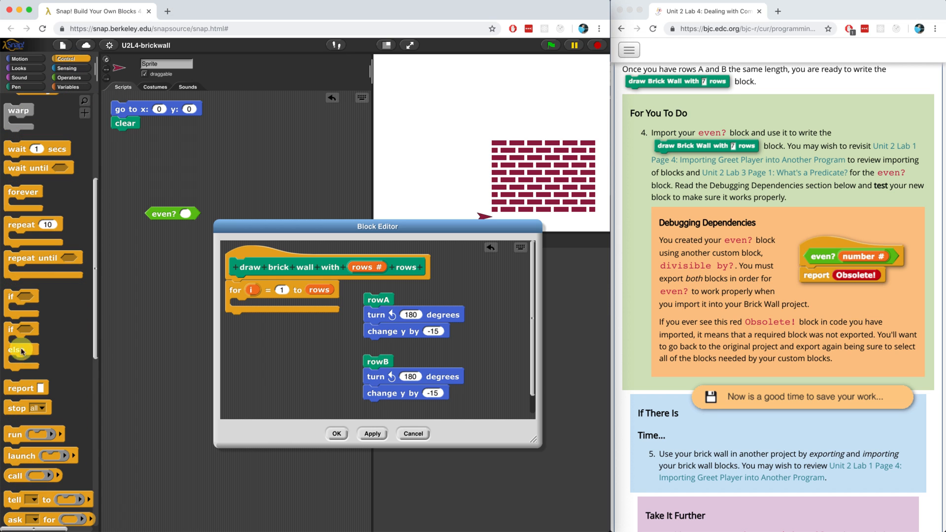
left_click_drag(20, 350, 242, 308)
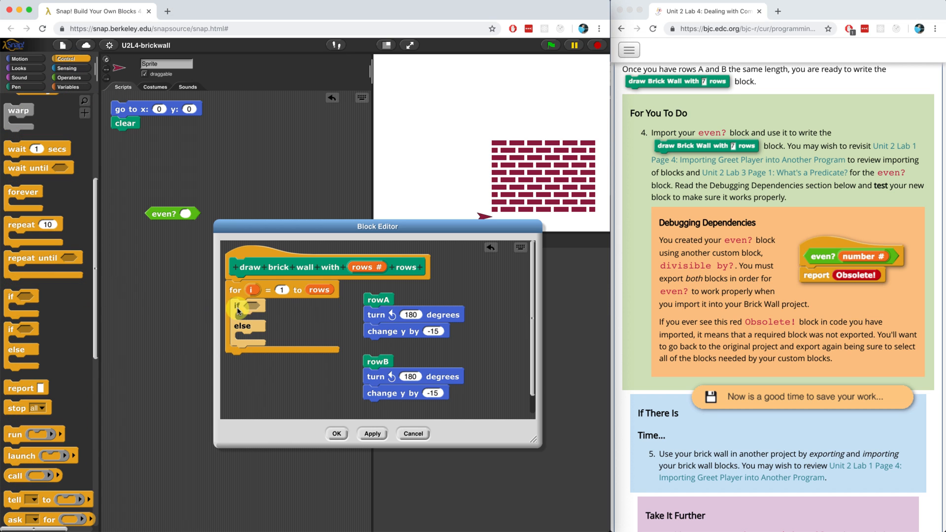
left_click(68, 77)
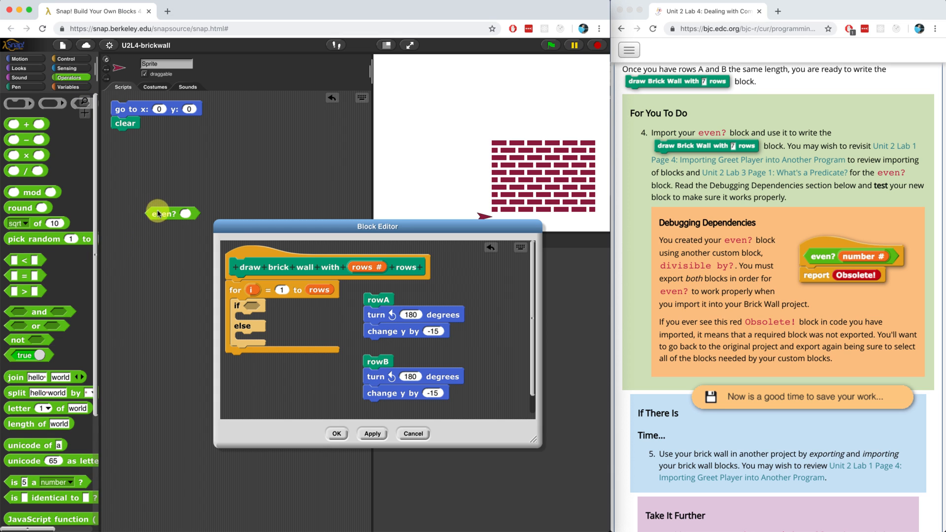
left_click_drag(171, 213, 260, 308)
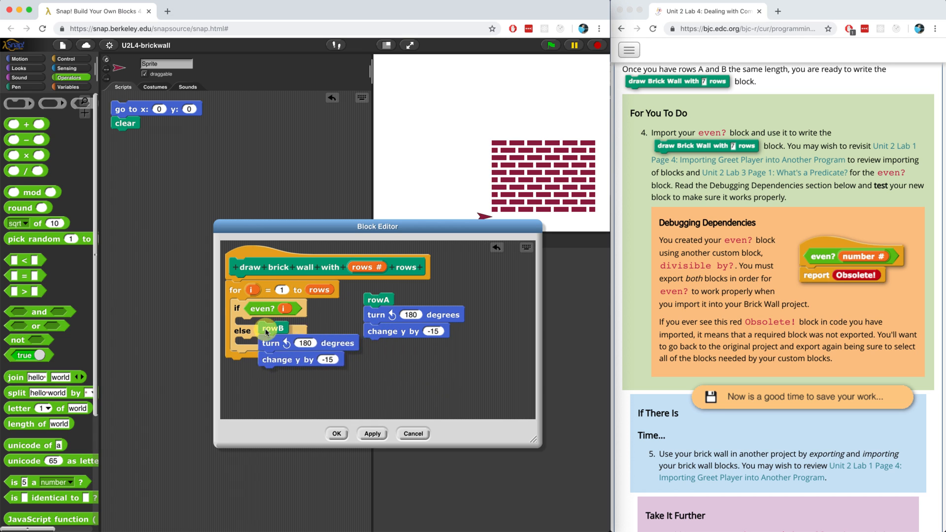
left_click_drag(273, 327, 249, 324)
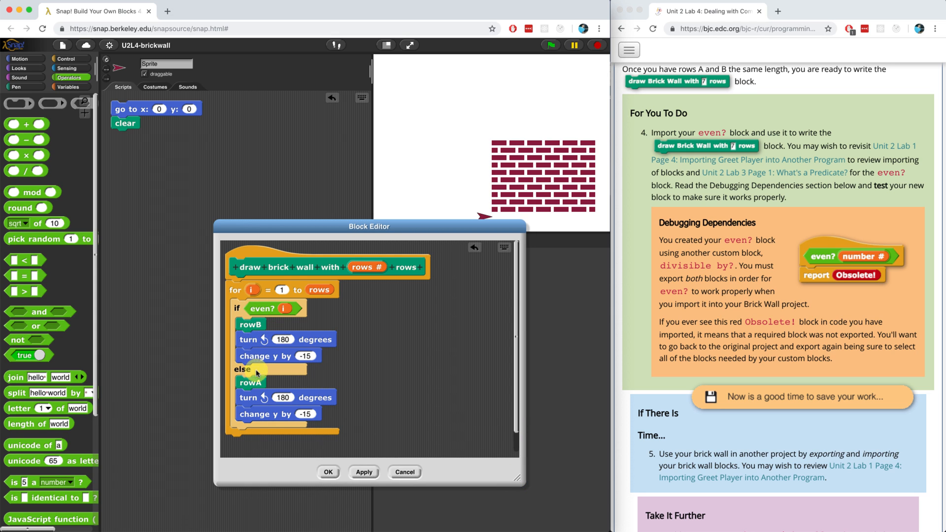
mouse_move(296, 422)
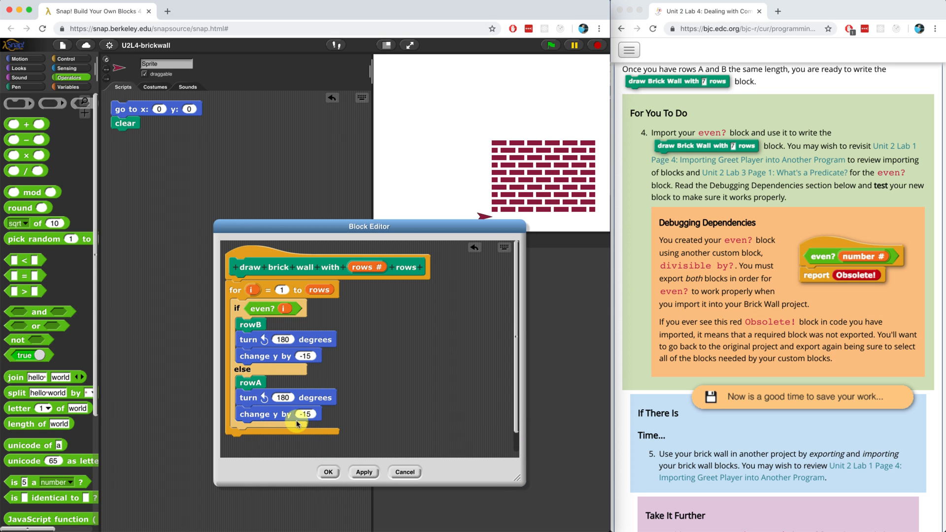
mouse_move(299, 392)
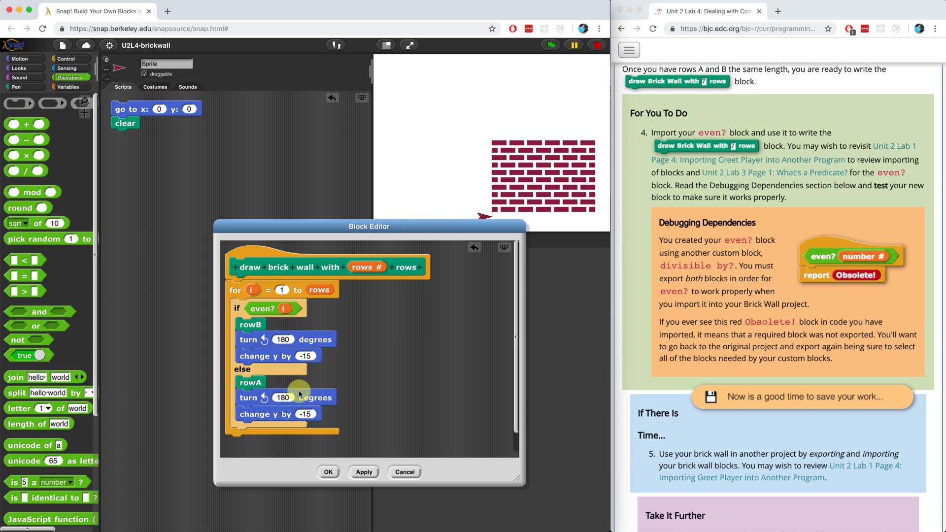
mouse_move(372, 387)
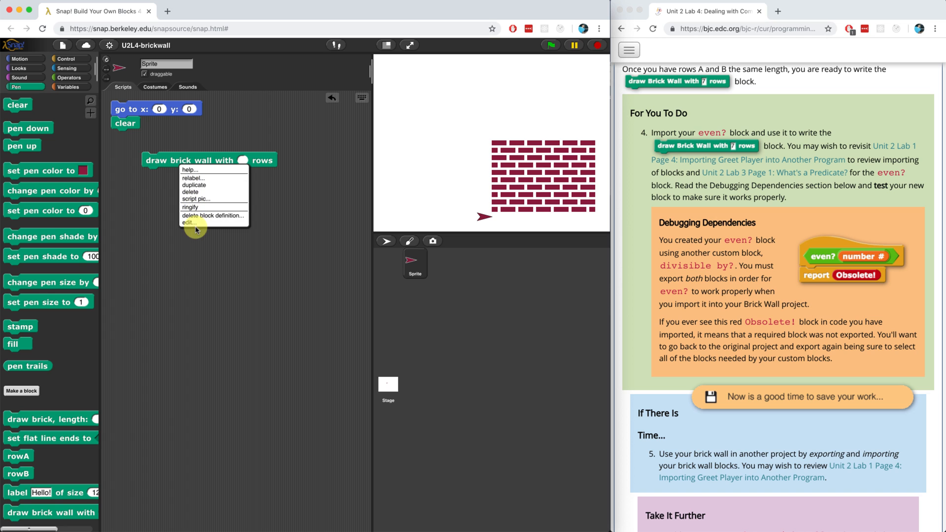
Reopen the draw brick wall definition and run the block with 7 rows.
left_click(190, 222)
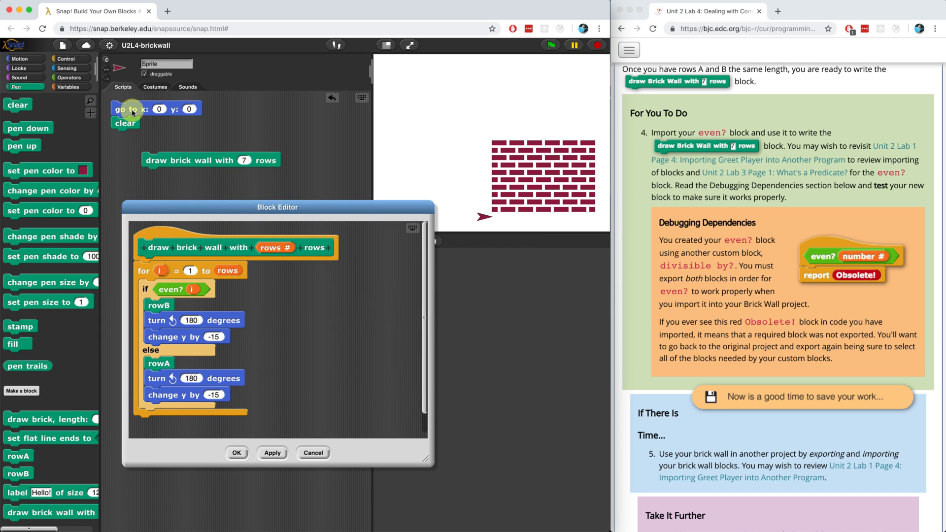
left_click(181, 160)
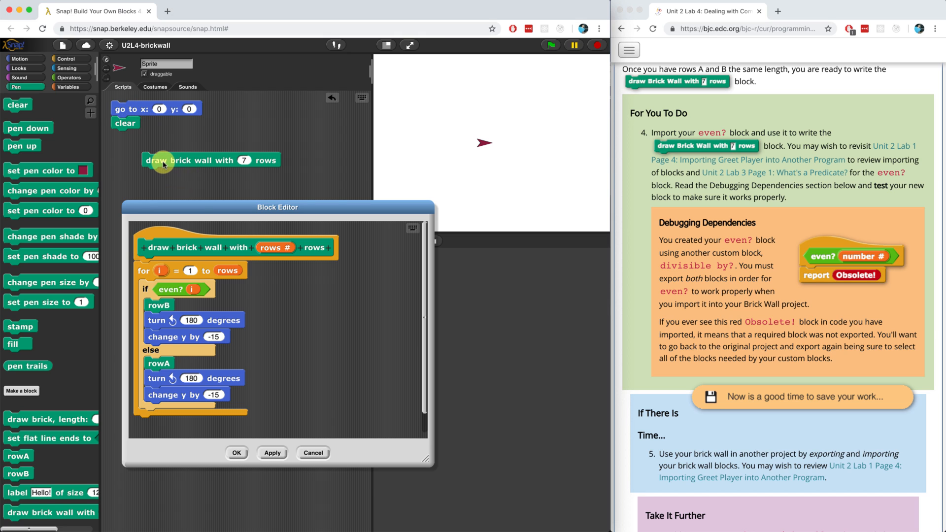